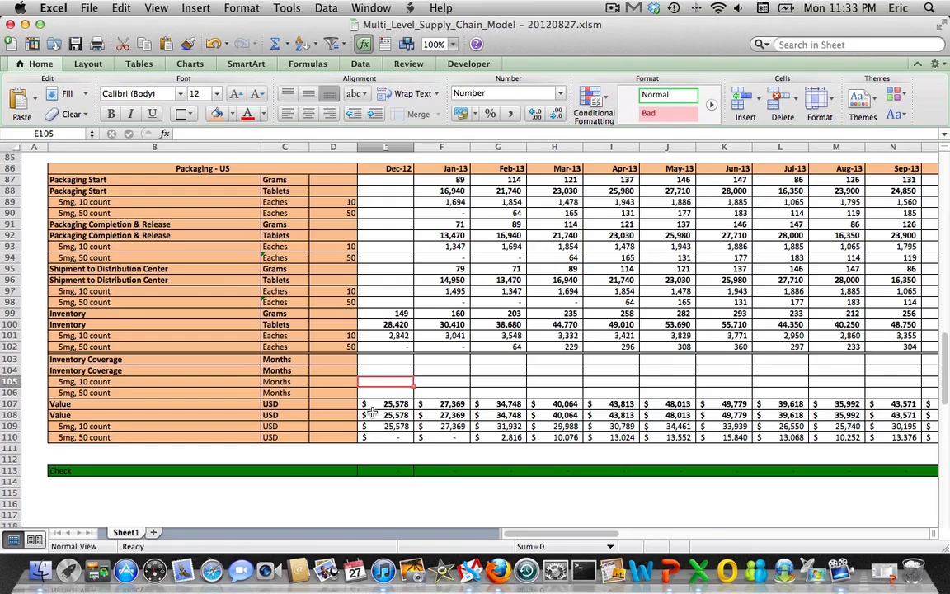
Enter =poc( on the 10-count row summing packaging and finished-goods Dec-12 inventory over the Jan-13 forecast, triggering an incomplete-formula warning
text(=pEARSON)
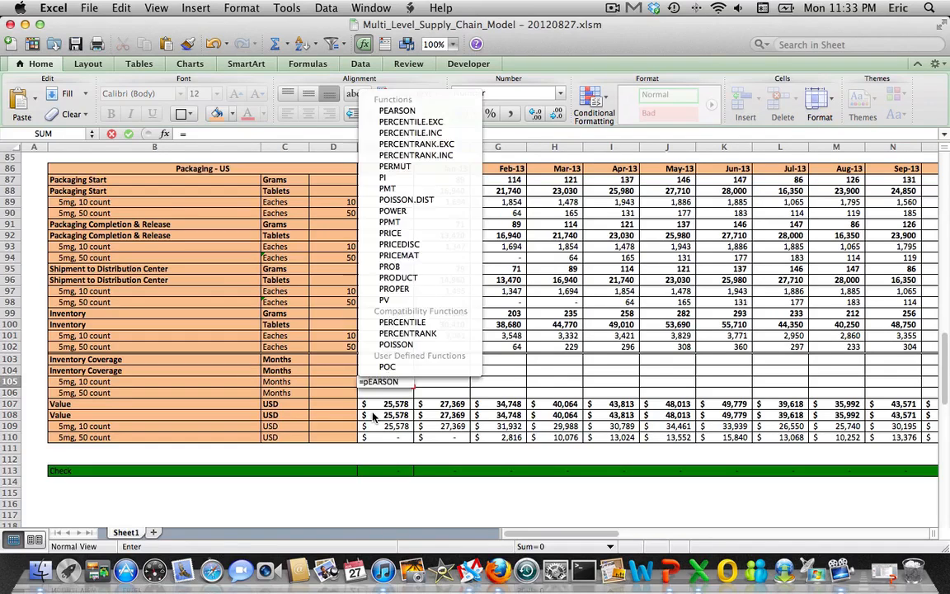
text(poc()
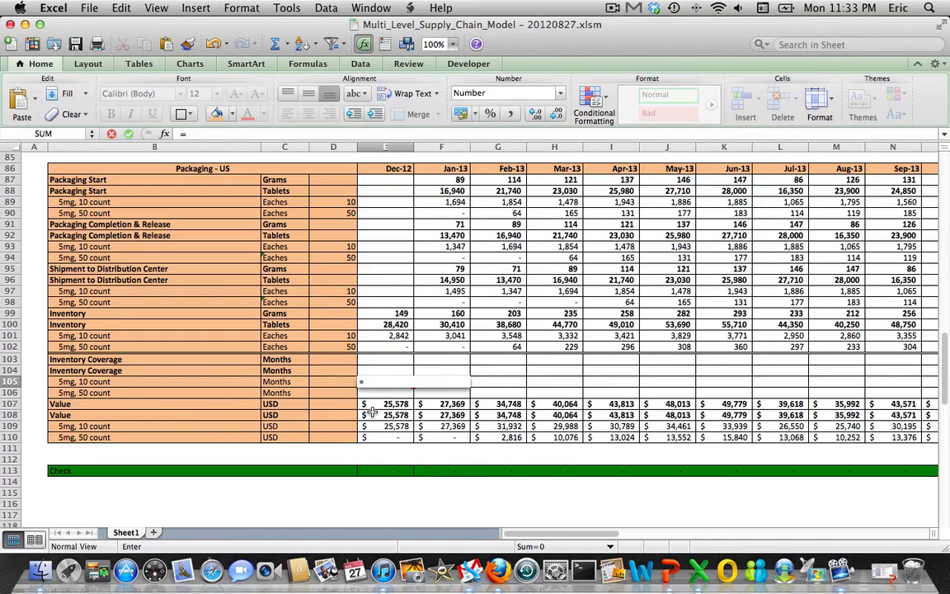
text(poc)
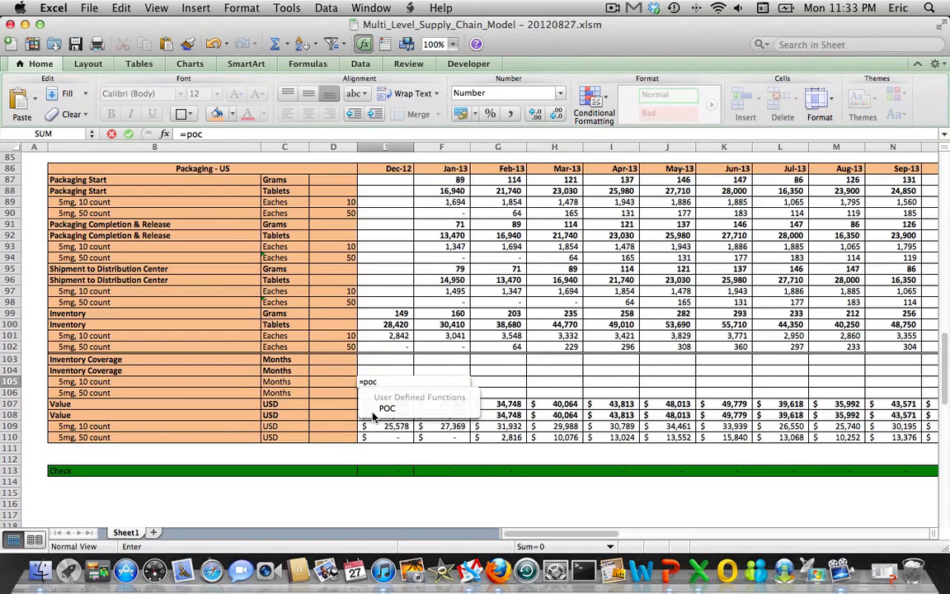
text(()
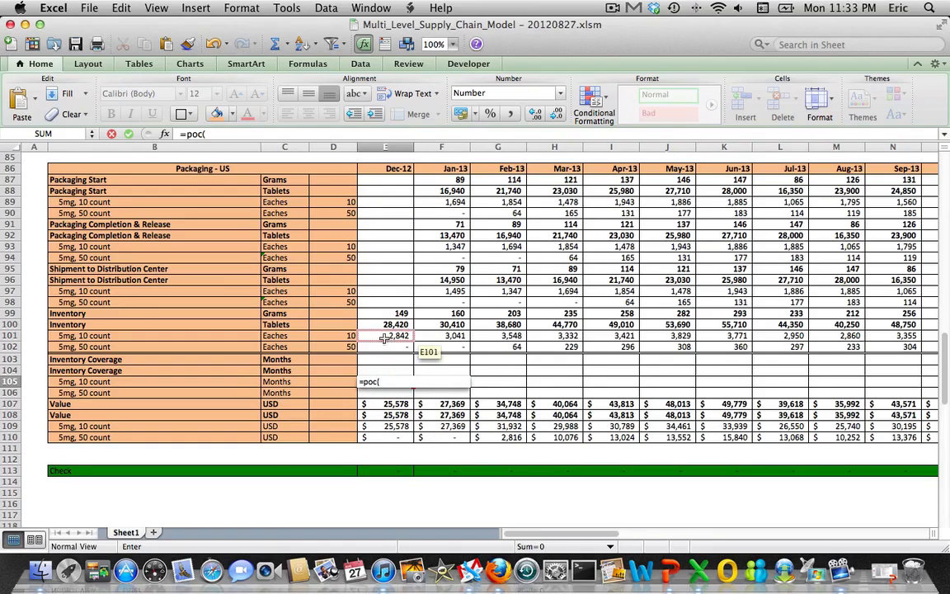
click(386, 336)
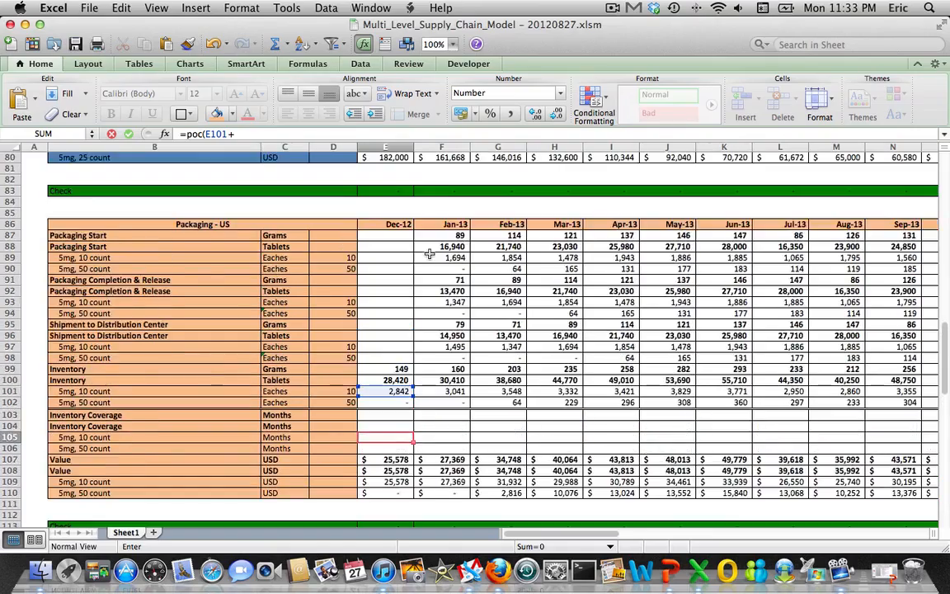
scroll(down, 3)
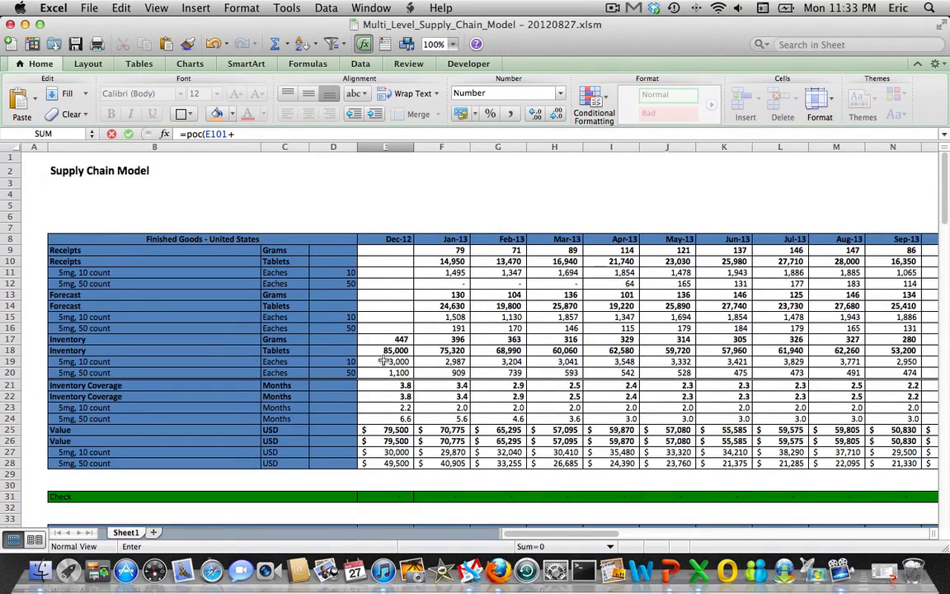
click(386, 361)
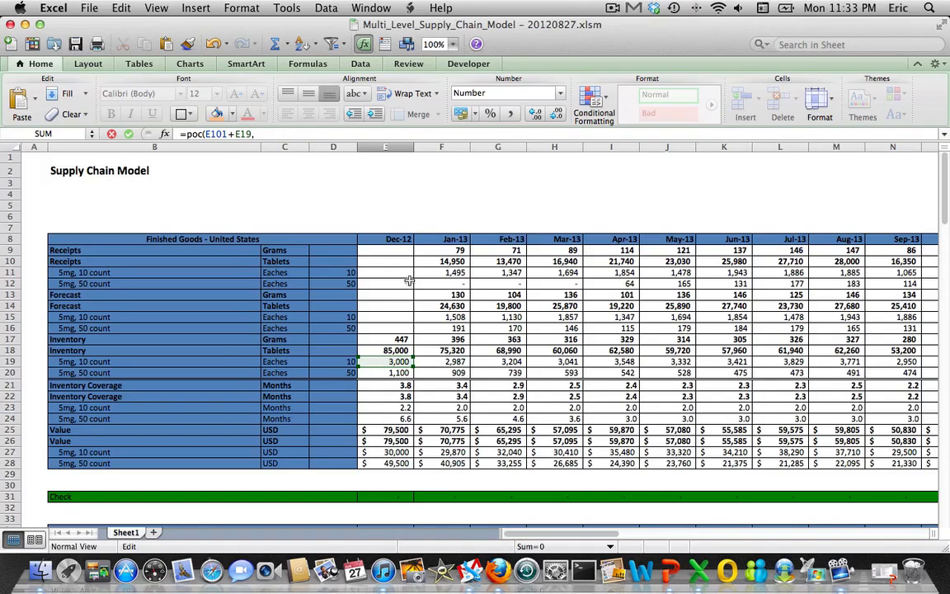
click(443, 317)
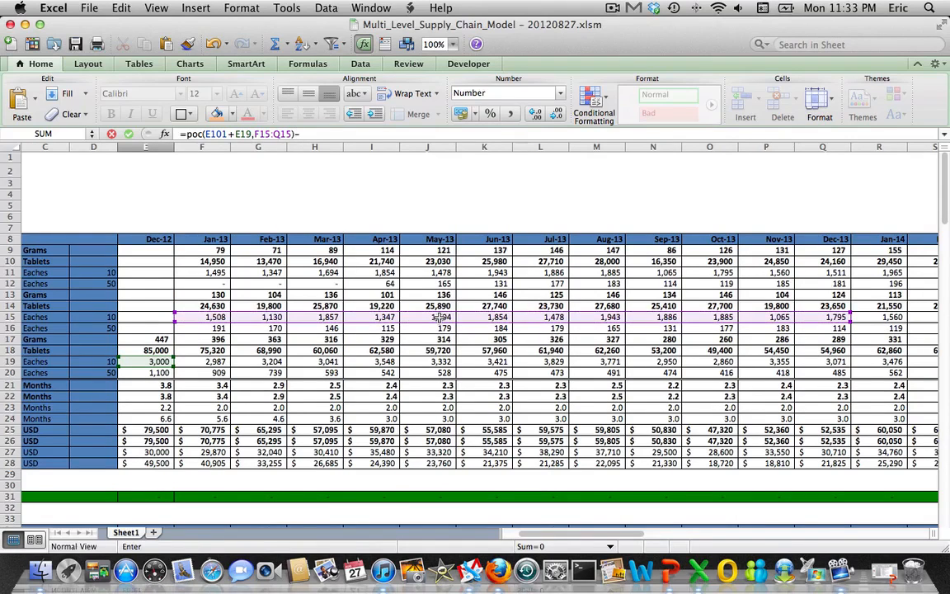
key(Return)
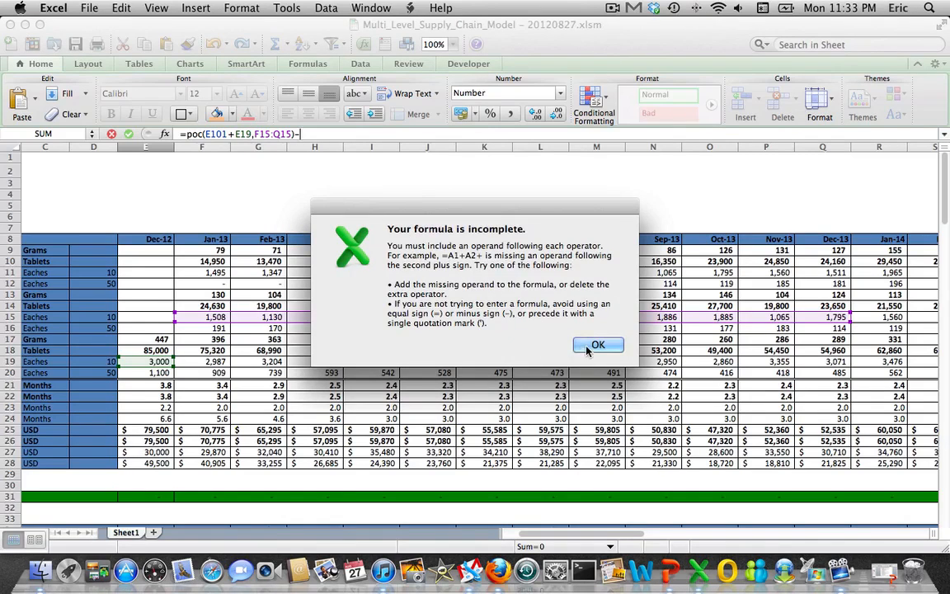
Dismiss the warning and subtract the finished-goods 10-count coverage (E23) so Dec-12 shows 1.8 months
click(597, 345)
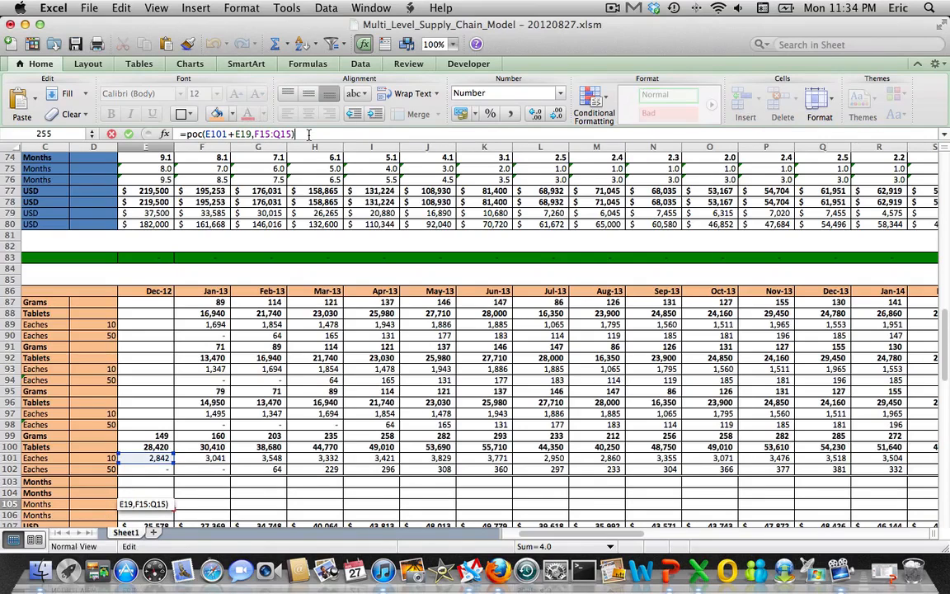
text(-)
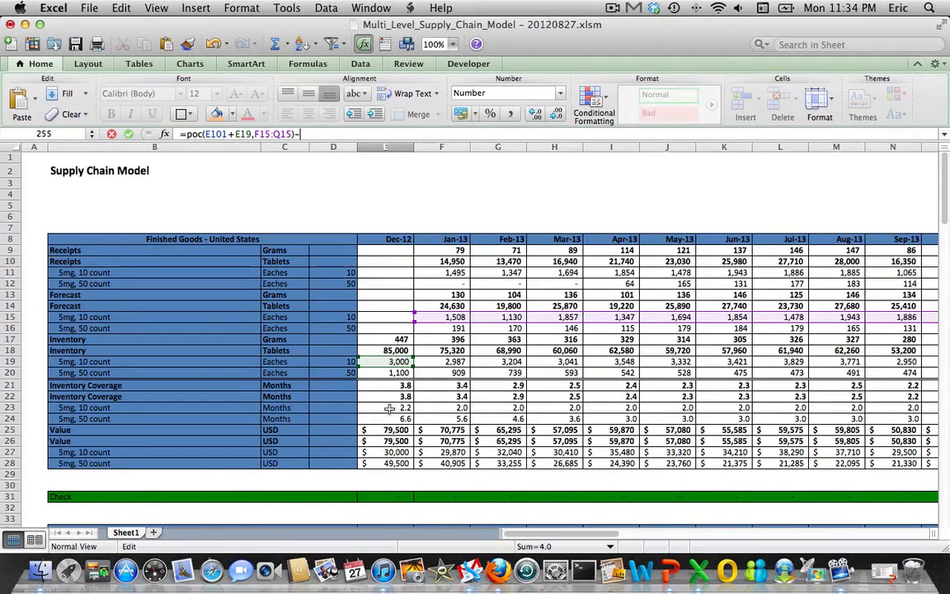
click(386, 407)
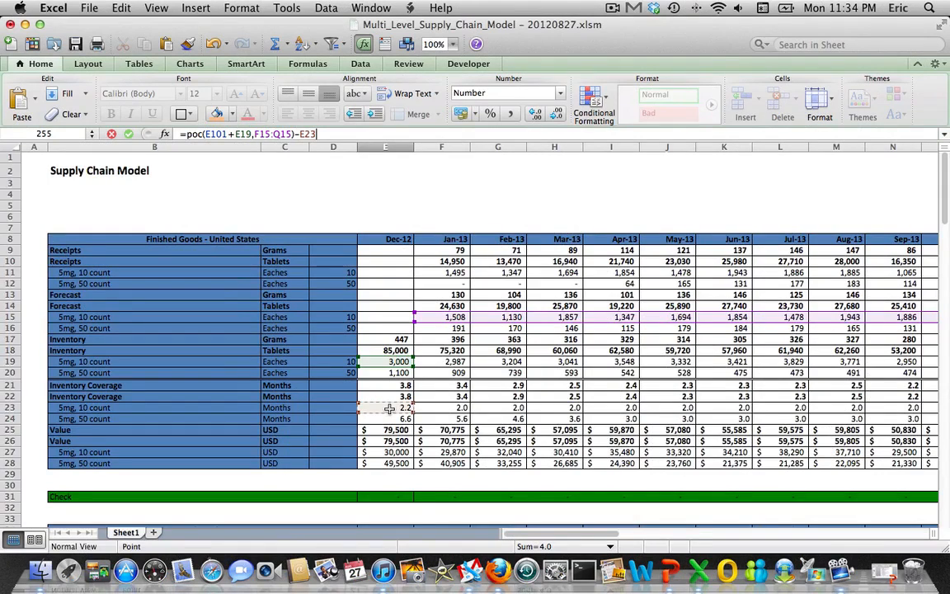
scroll(down, 3)
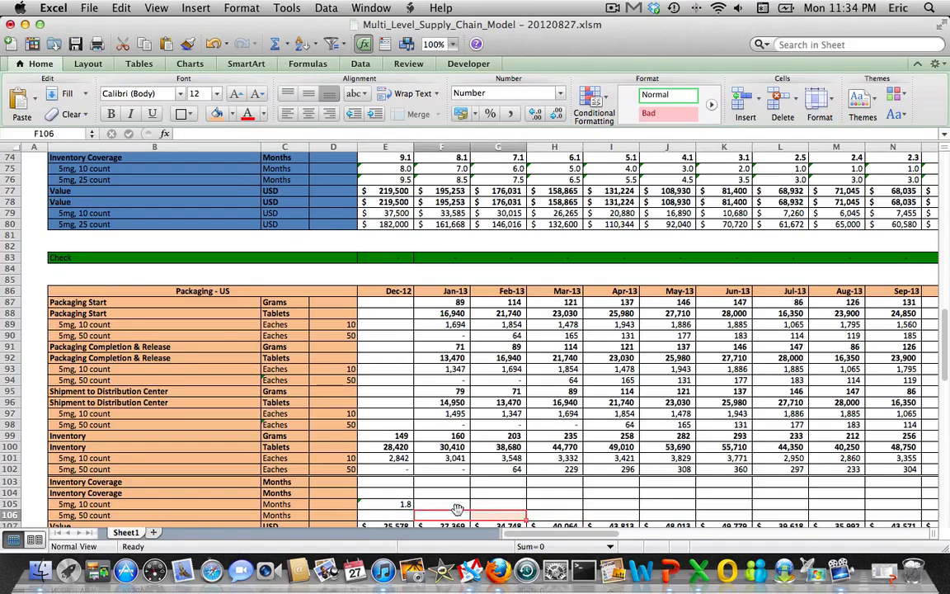
In E106 enter =poc(E102+E20,F16:Q16)-E24 for the 50-count row's Dec-12 coverage
click(385, 515)
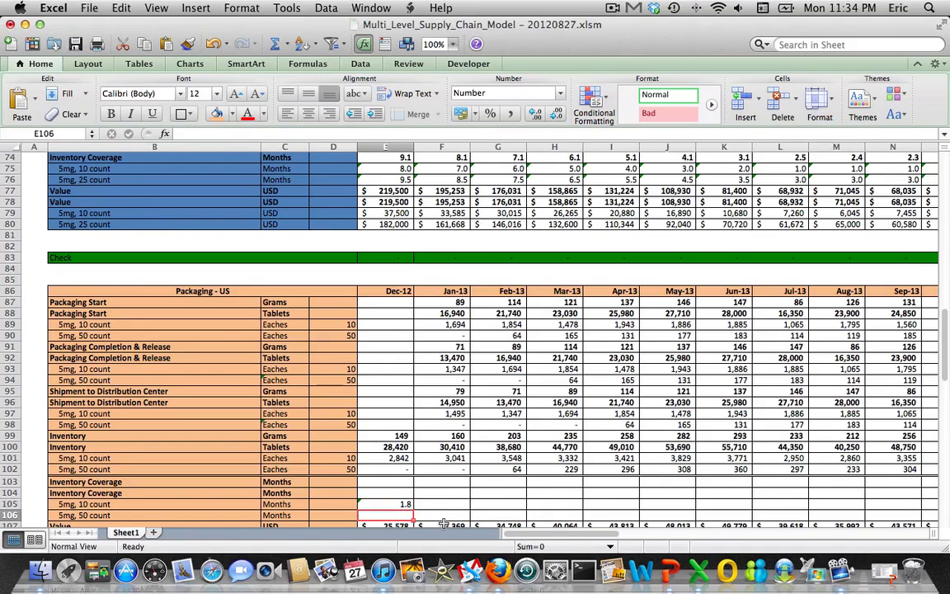
text(=poc()
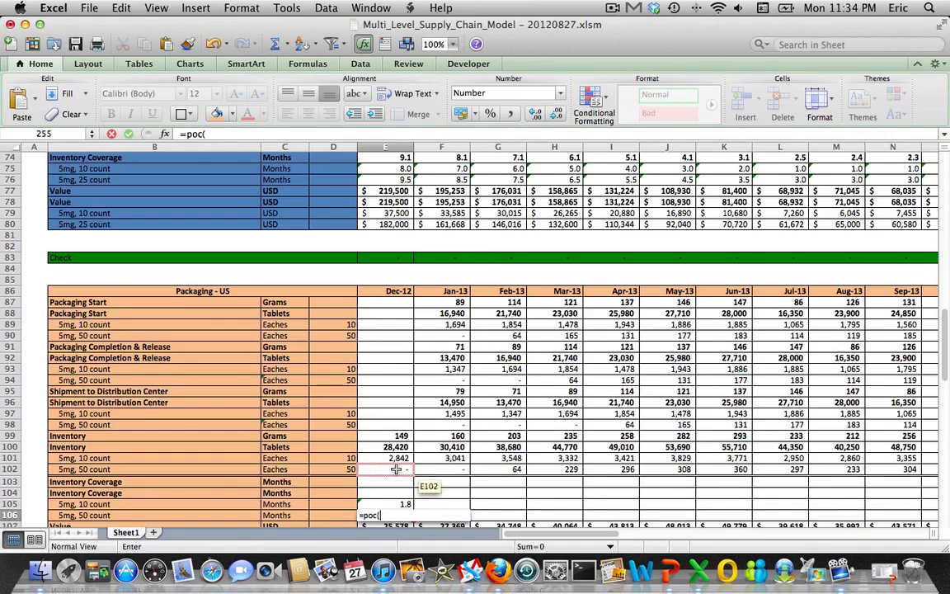
click(384, 468)
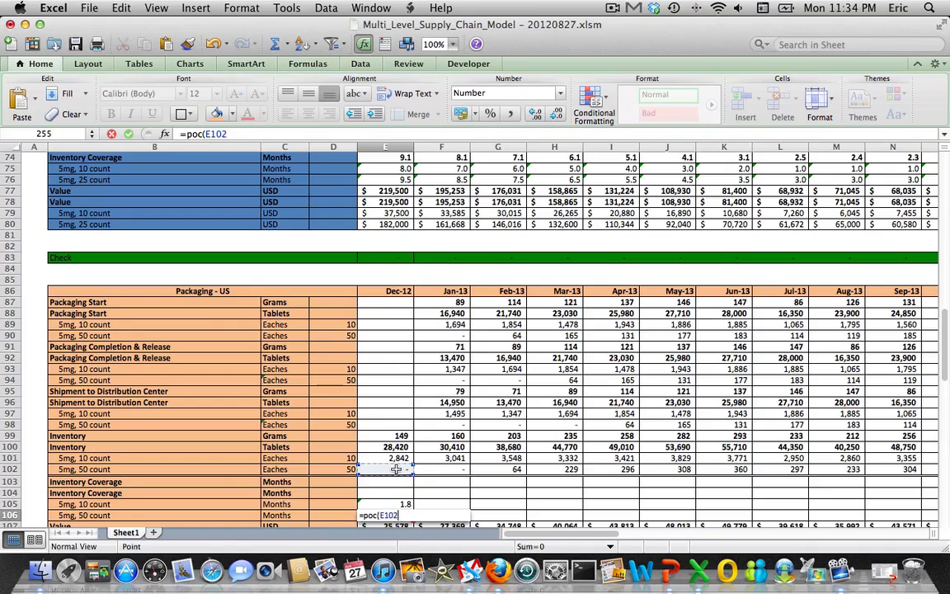
text(+)
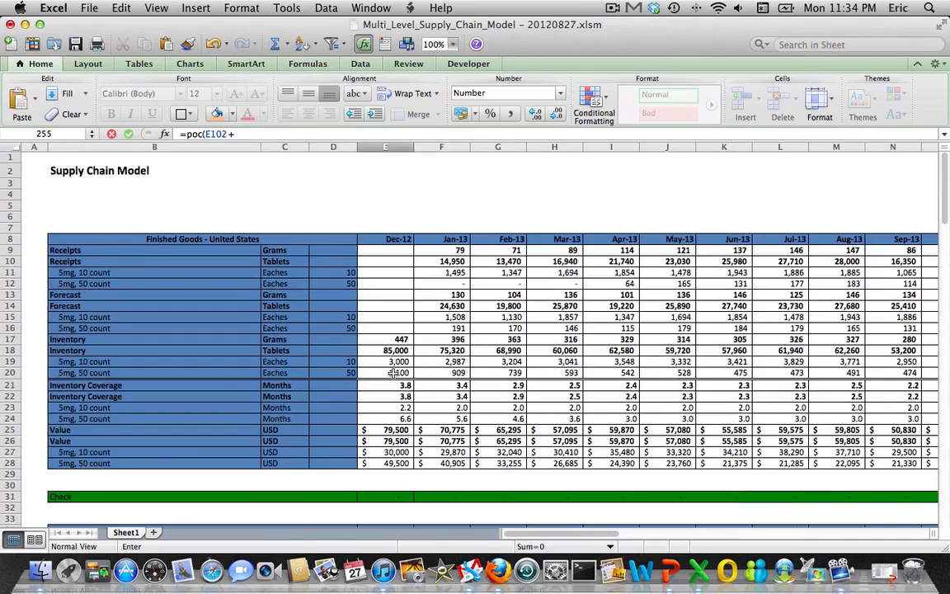
click(386, 373)
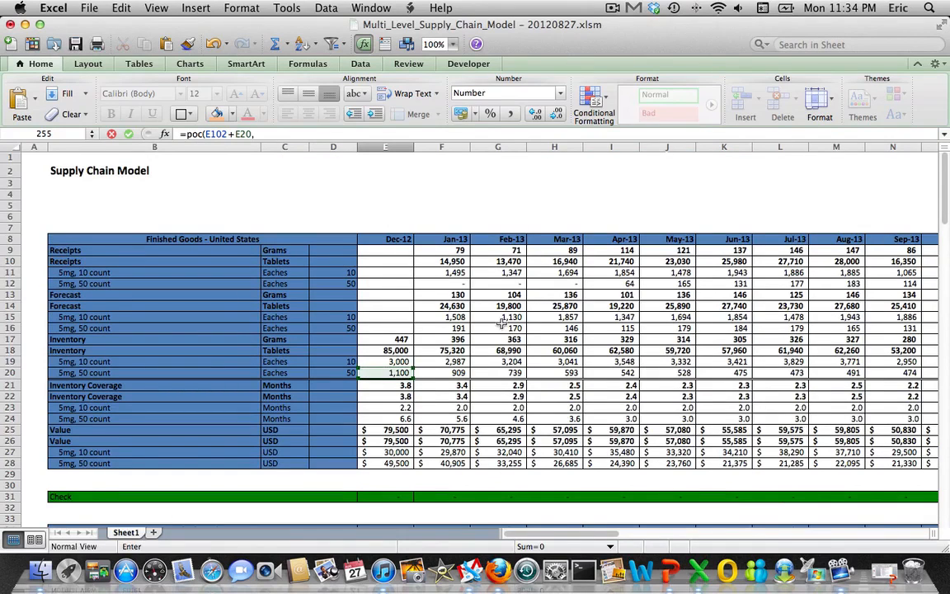
drag(442, 328, 554, 329)
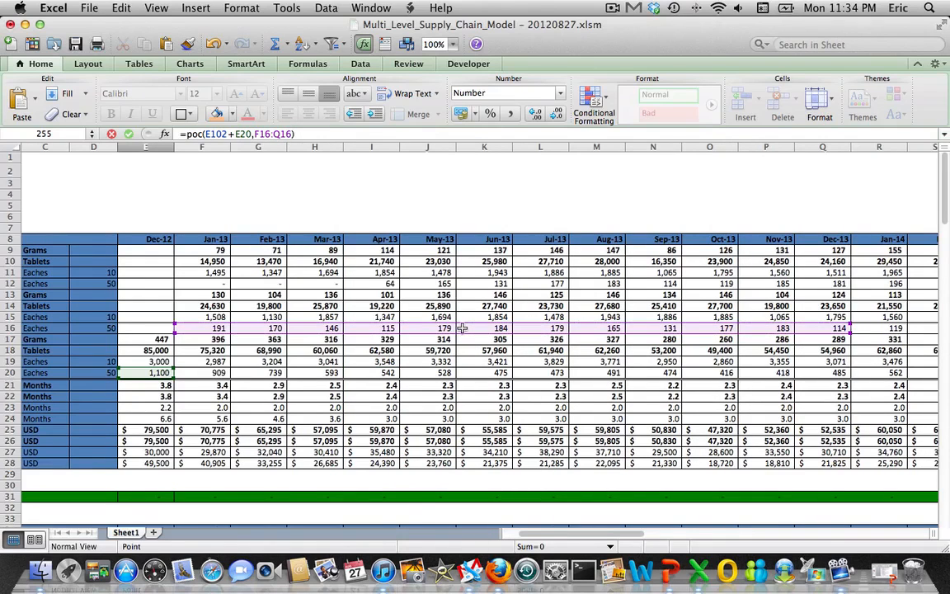
text(-)
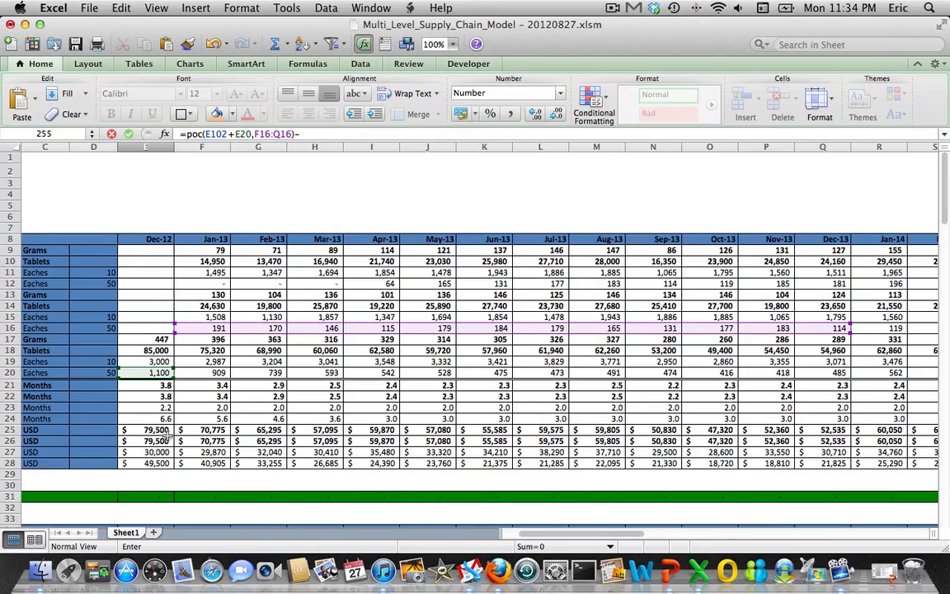
click(145, 419)
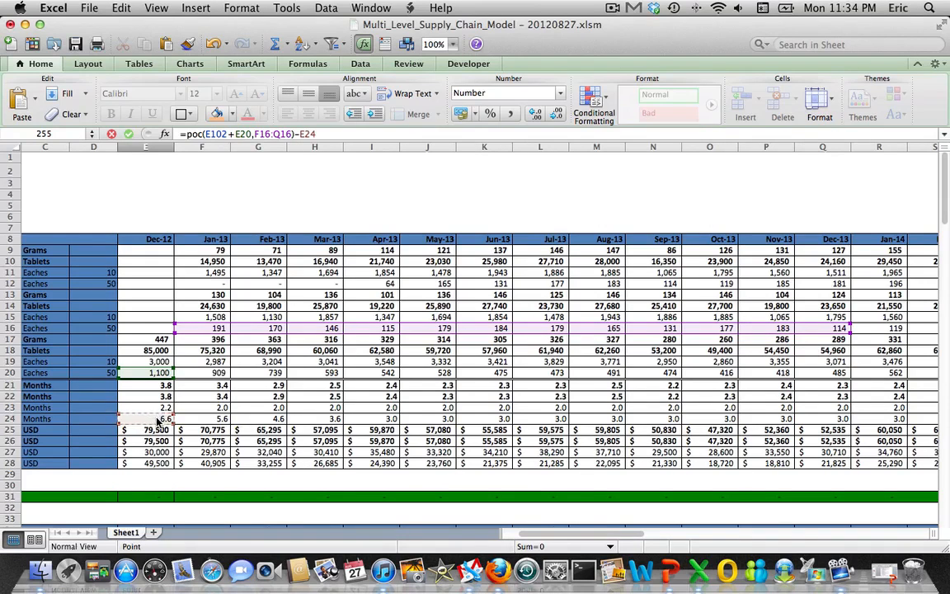
Widen the forecast range to F15:V15 and fill E105:E106 across all months, checking the Jun-13 value
scroll(down, 3)
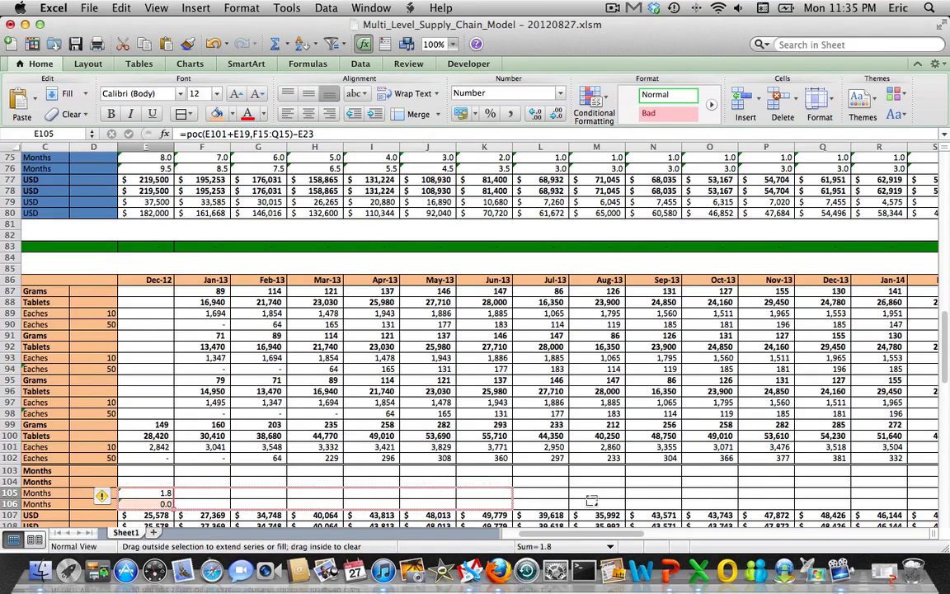
scroll(right, 3)
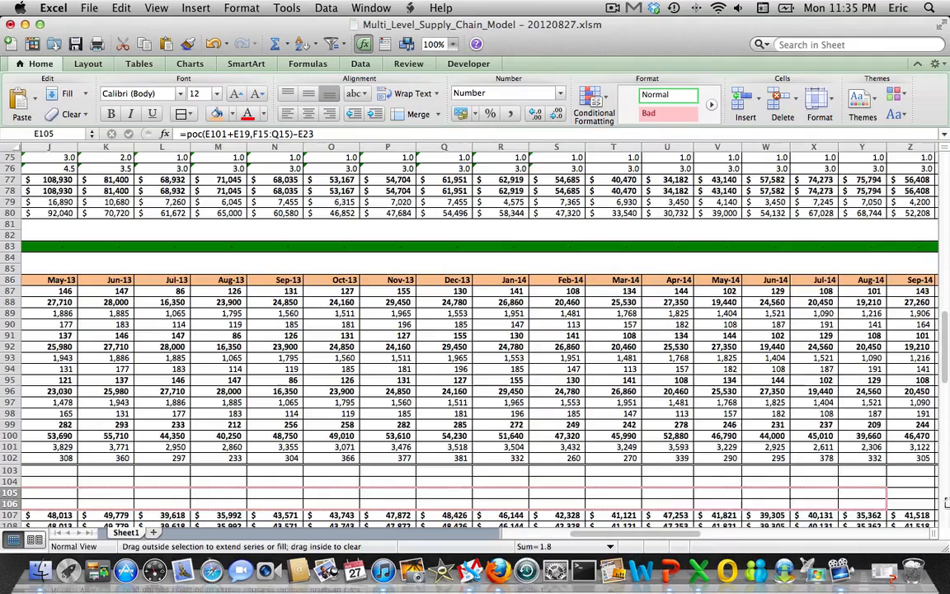
scroll(right, 3)
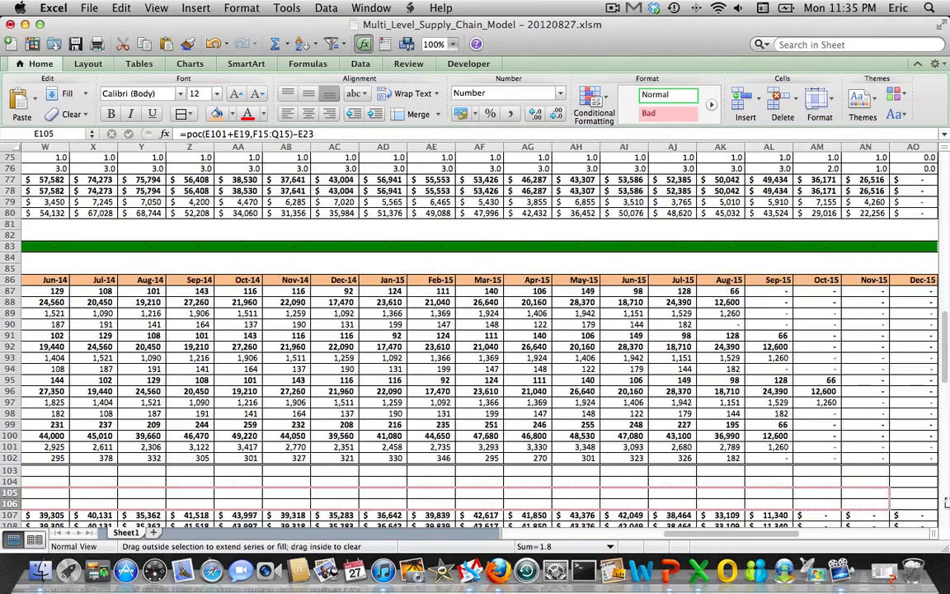
scroll(right, 3)
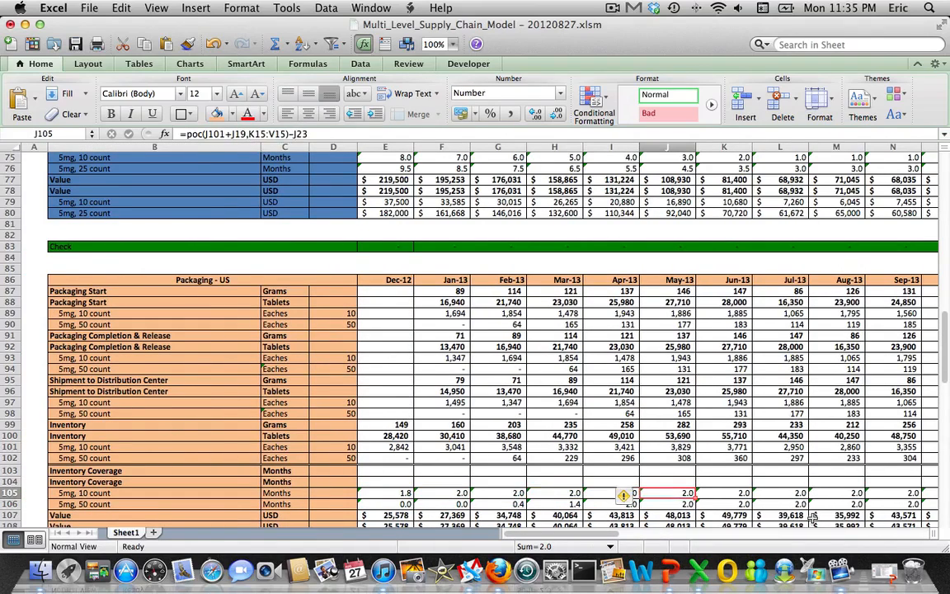
click(724, 492)
text(=)
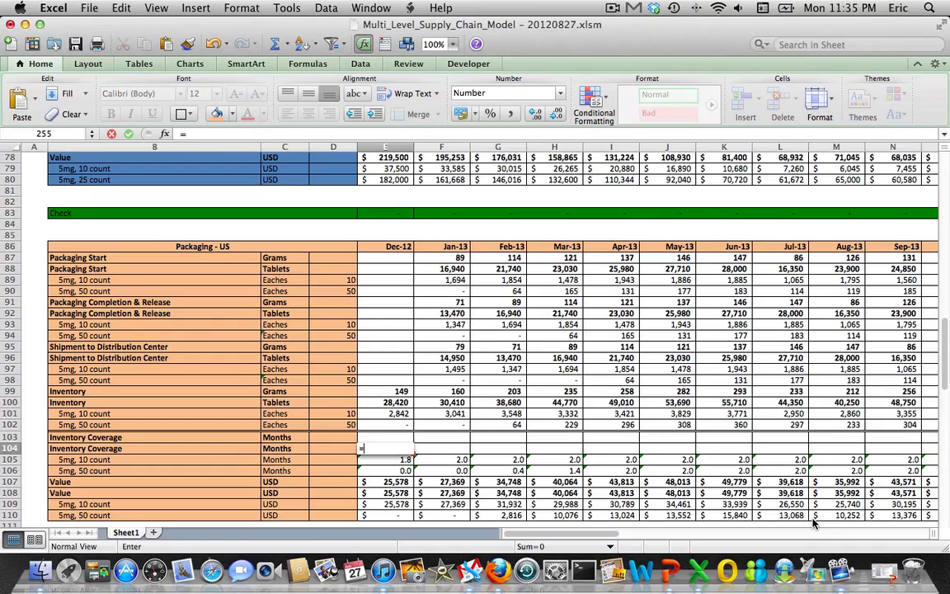
In E104 compose =poc(E100+E18,F14:Q14)-E22 for the packaging tablets Dec-12 coverage
text(poc)
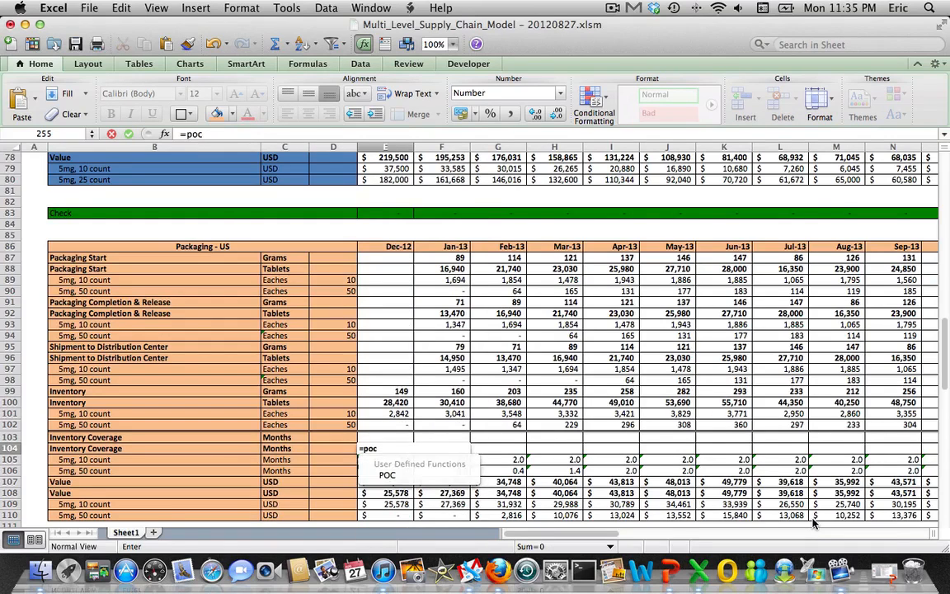
text(()
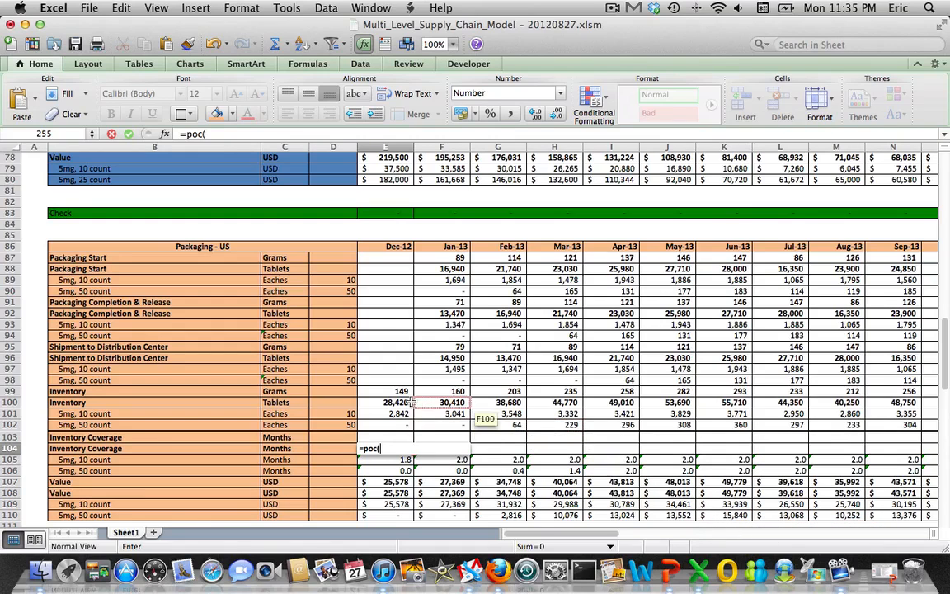
click(396, 403)
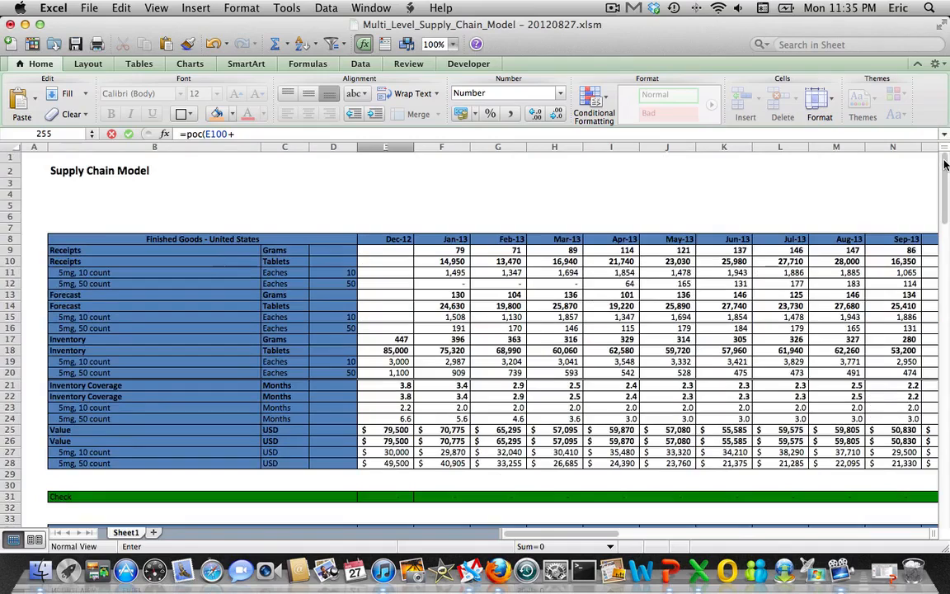
mouse_move(343, 379)
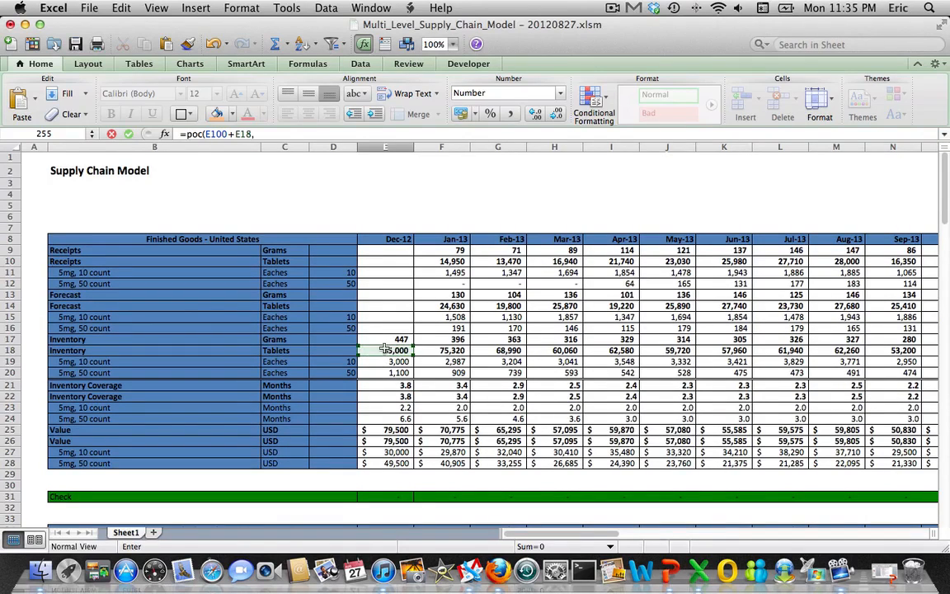
drag(442, 305, 498, 305)
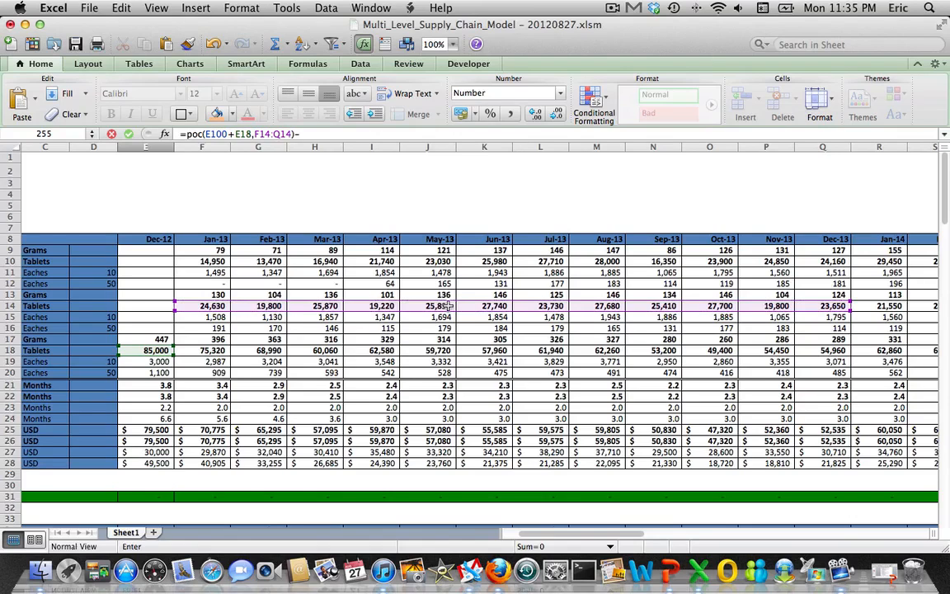
click(145, 396)
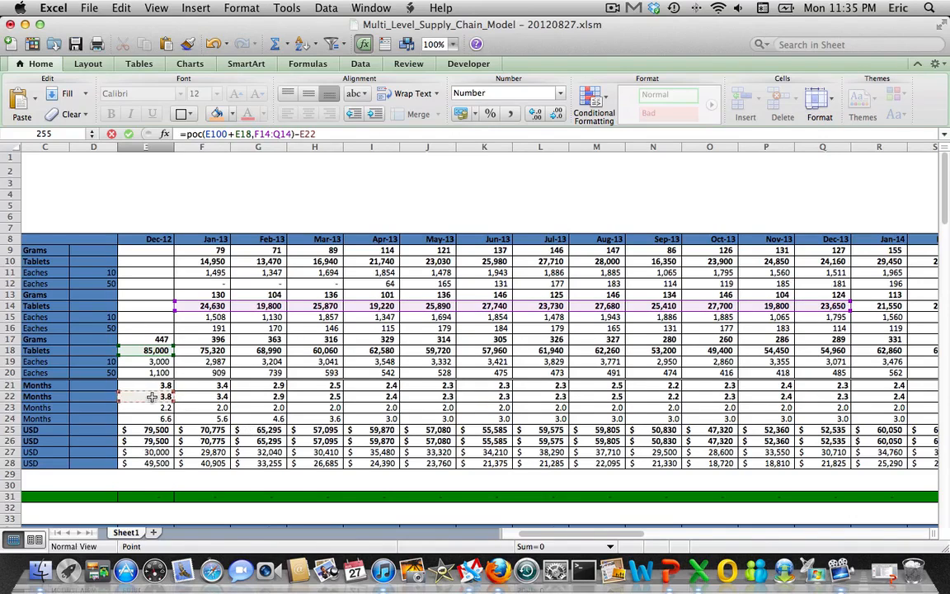
Confirm E104 and fill it right through the last month, giving 1.2 months for Dec-12
scroll(down, 3)
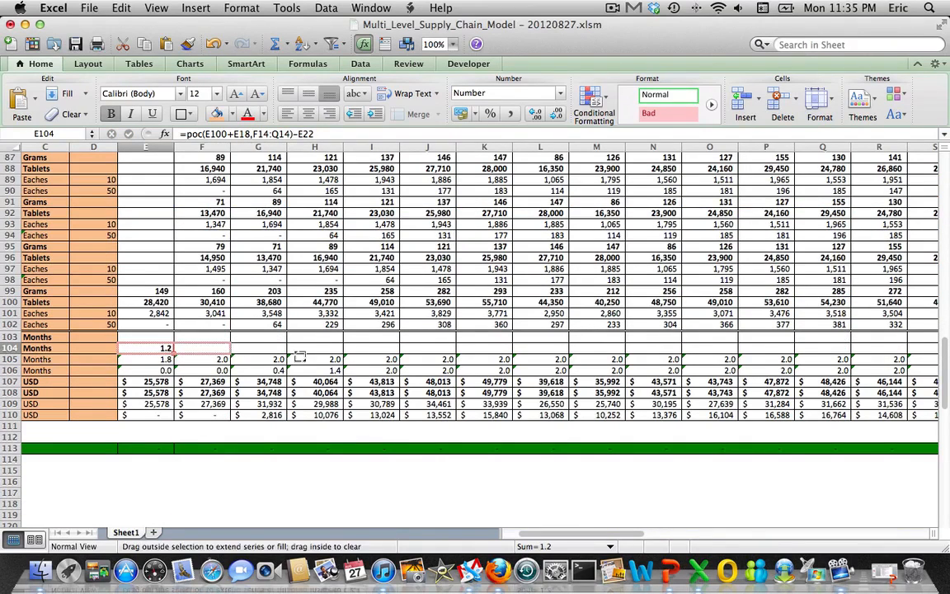
scroll(right, 3)
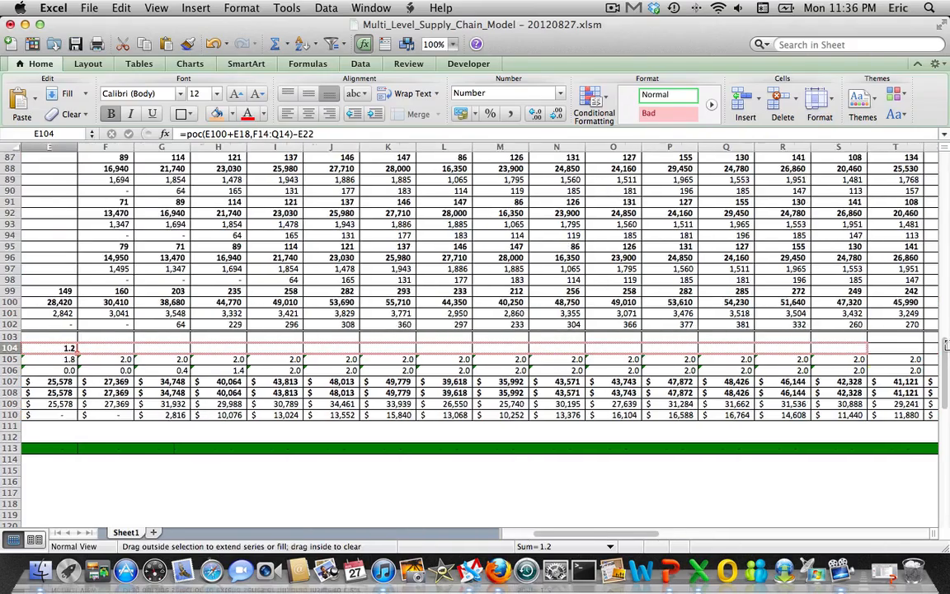
scroll(right, 3)
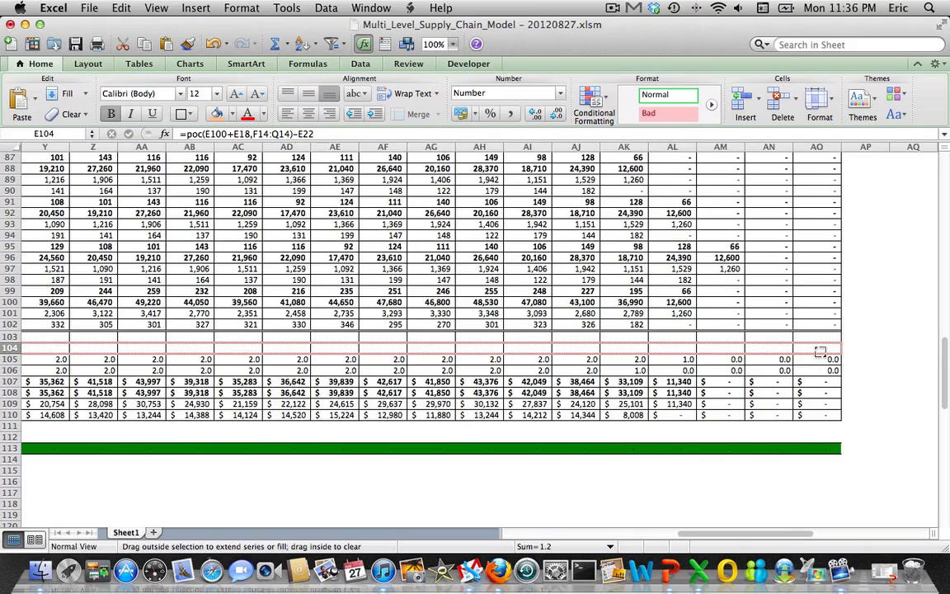
scroll(left, 3)
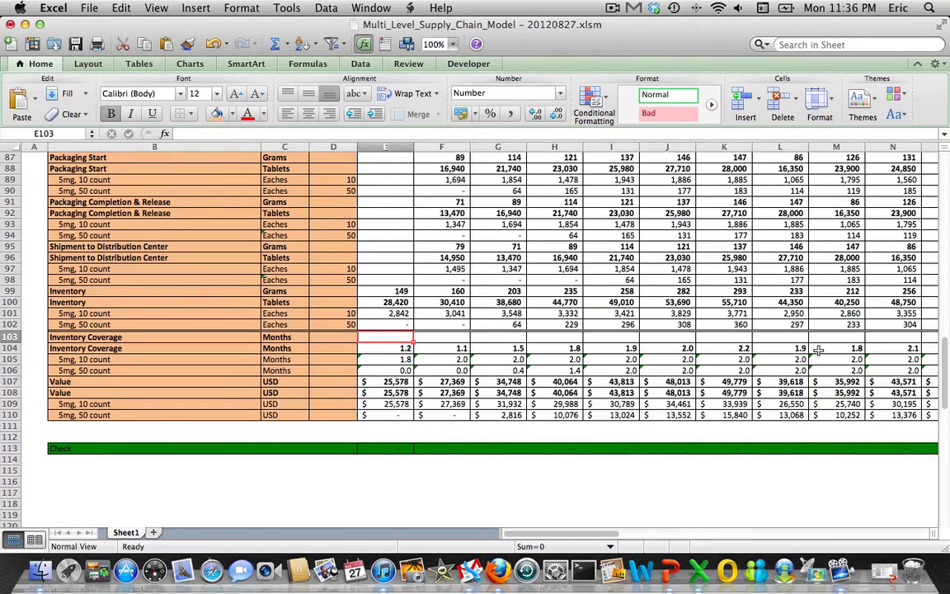
In E103 build =poc(E99+E17,F13:Q13)-E21 linking packaging grams to finished-goods grams inventory and forecast
text(=poc()
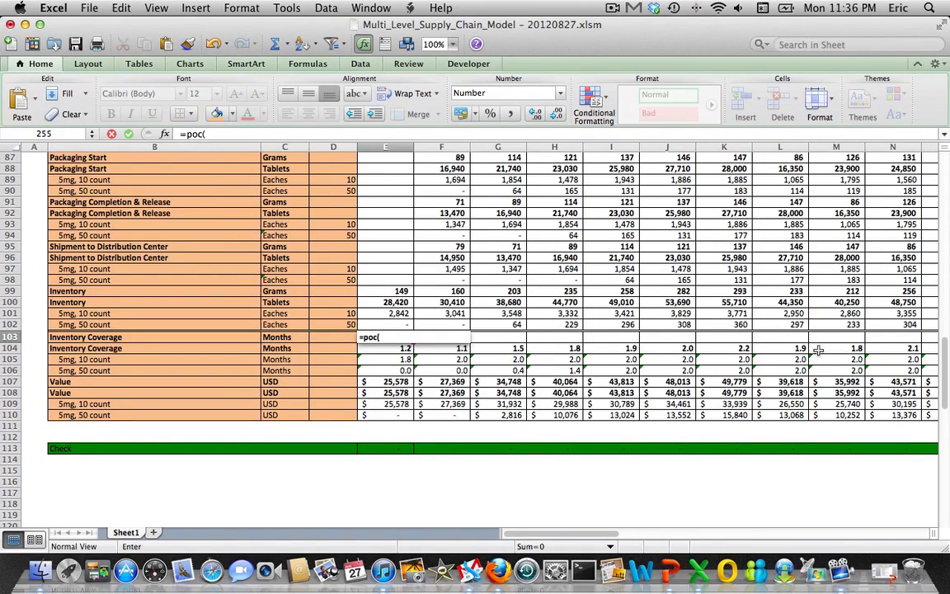
click(384, 290)
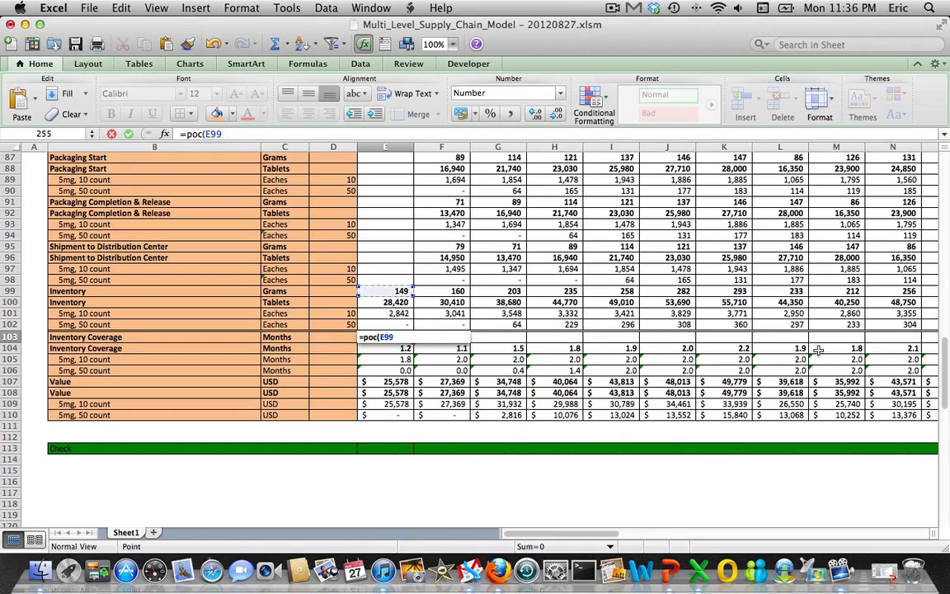
text(+)
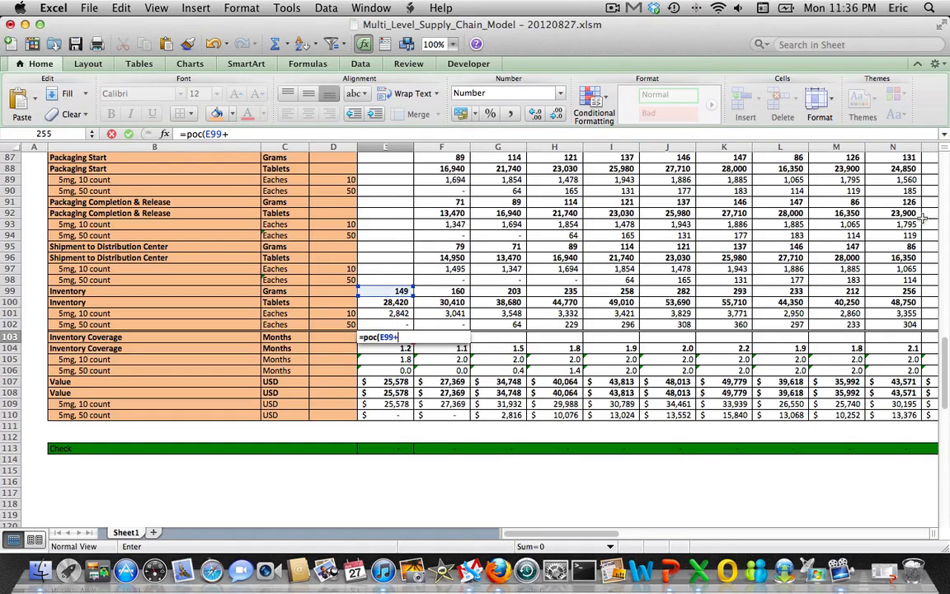
scroll(up, 3)
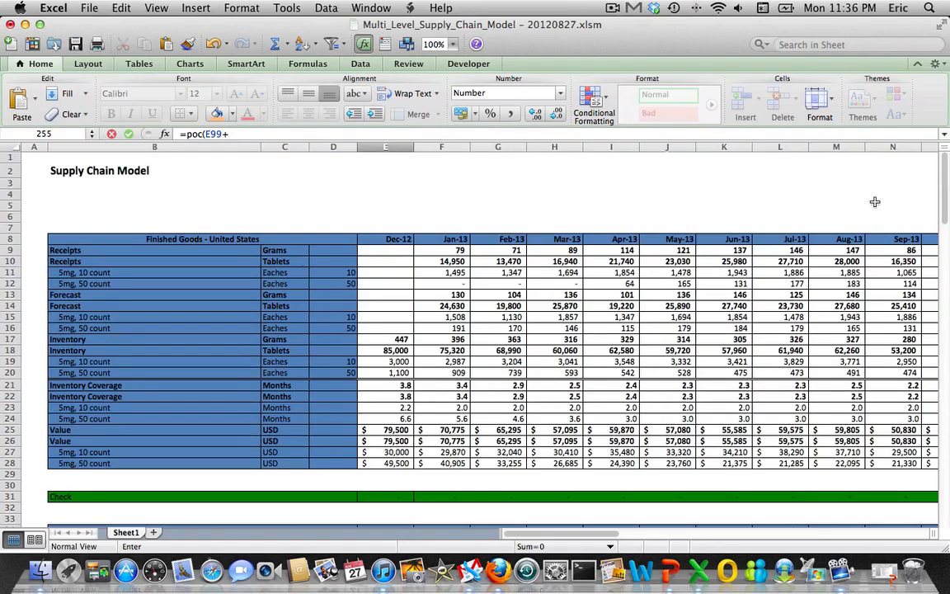
mouse_move(396, 340)
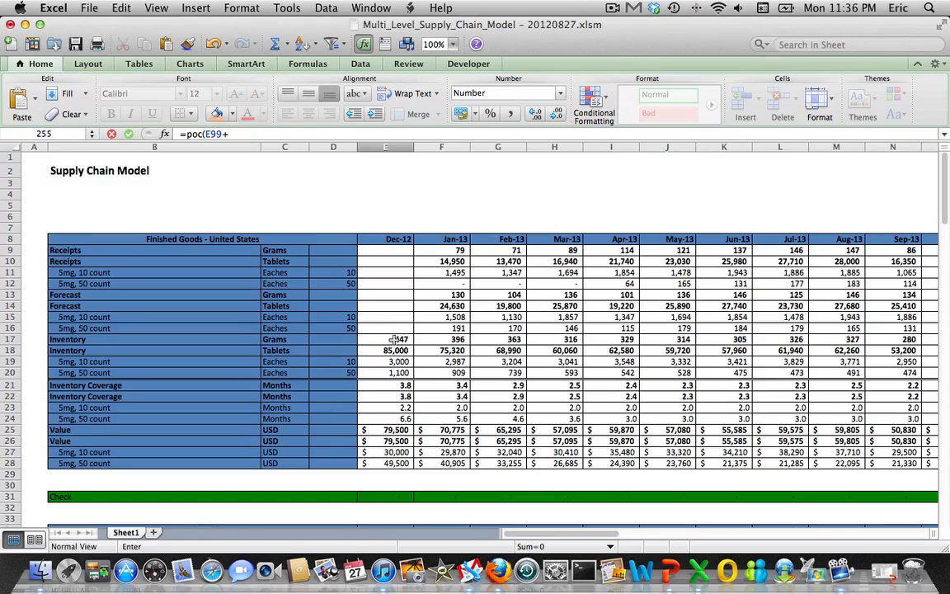
click(386, 340)
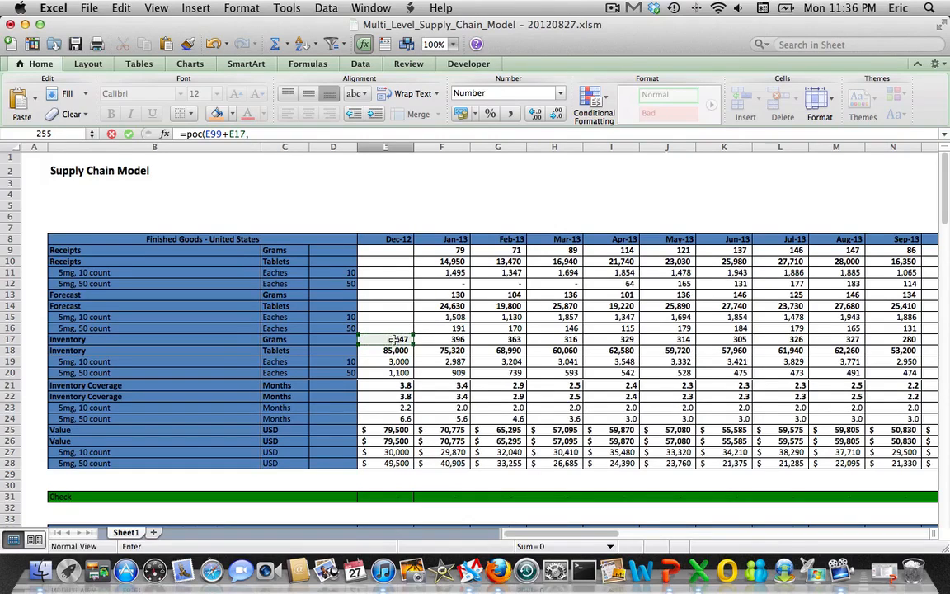
drag(443, 294, 498, 294)
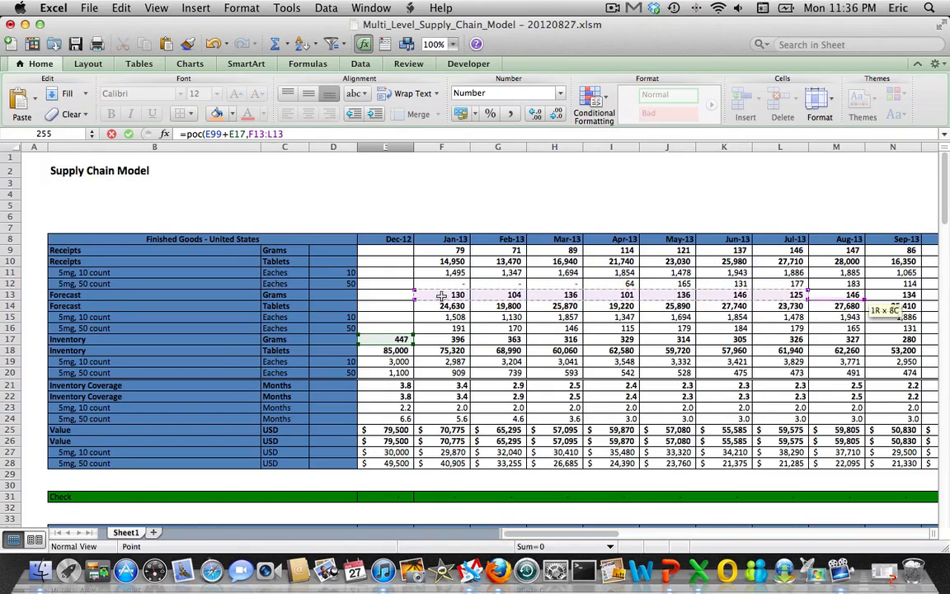
Fill the grams coverage formula right across every month column so all Packaging-US rows show values
scroll(right, 3)
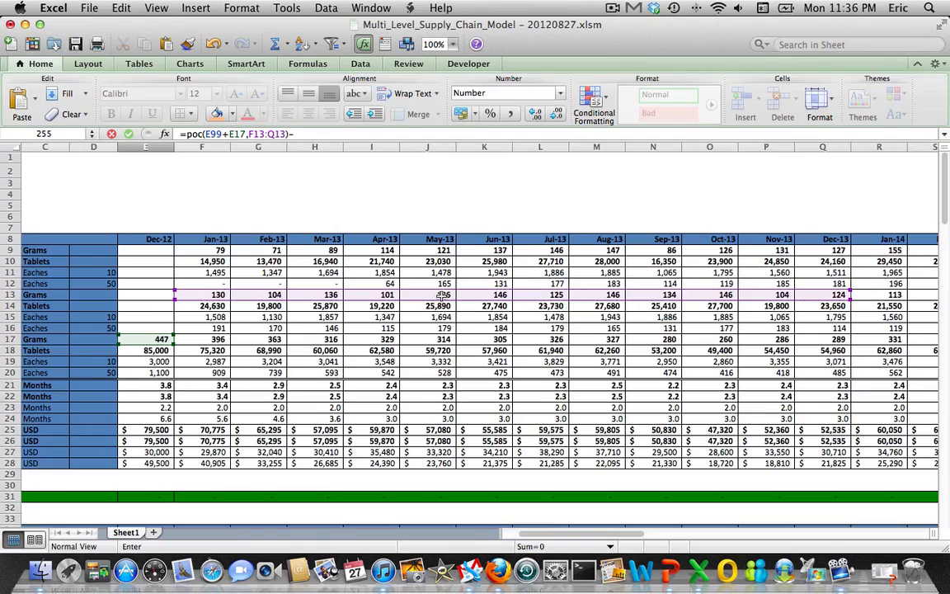
mouse_move(157, 386)
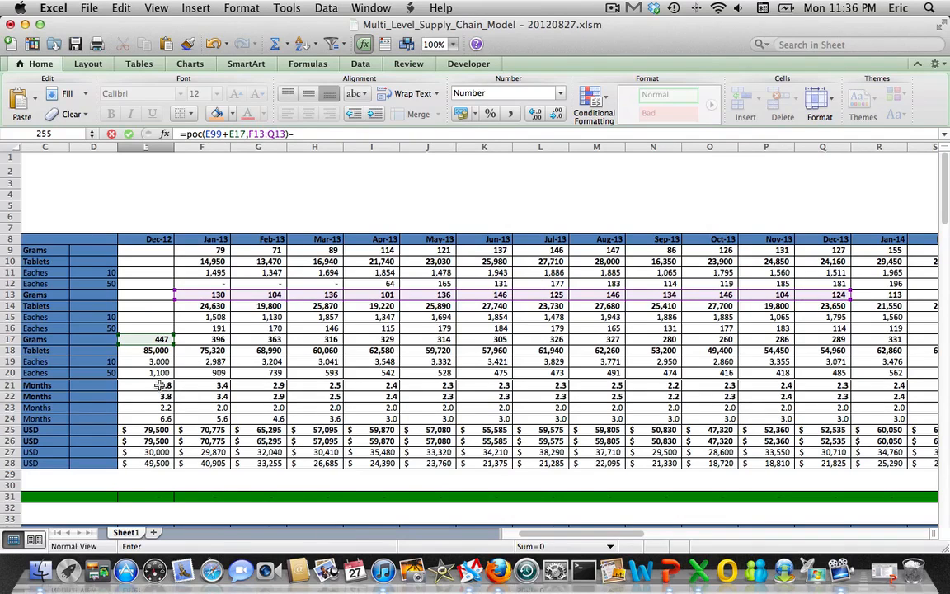
scroll(down, 3)
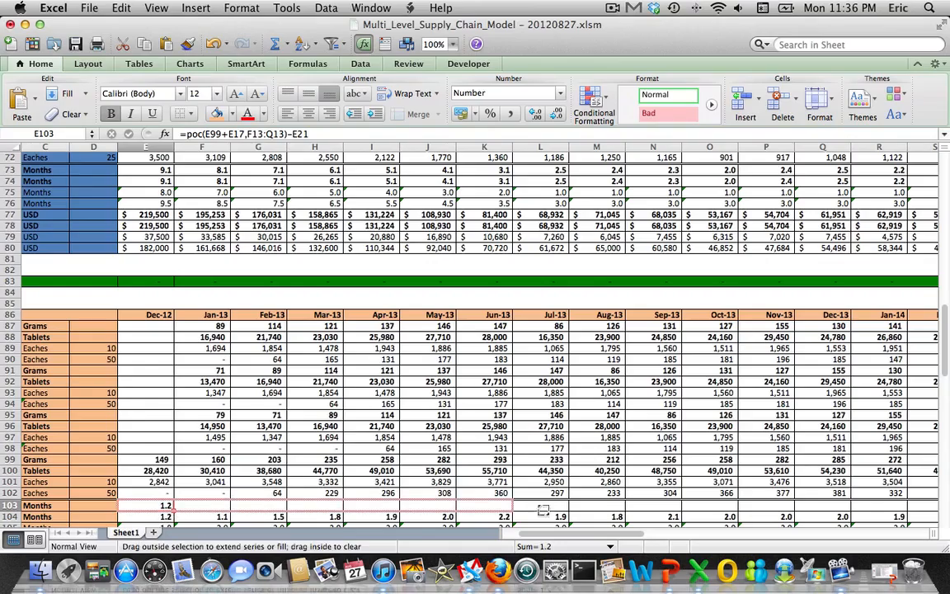
scroll(down, 3)
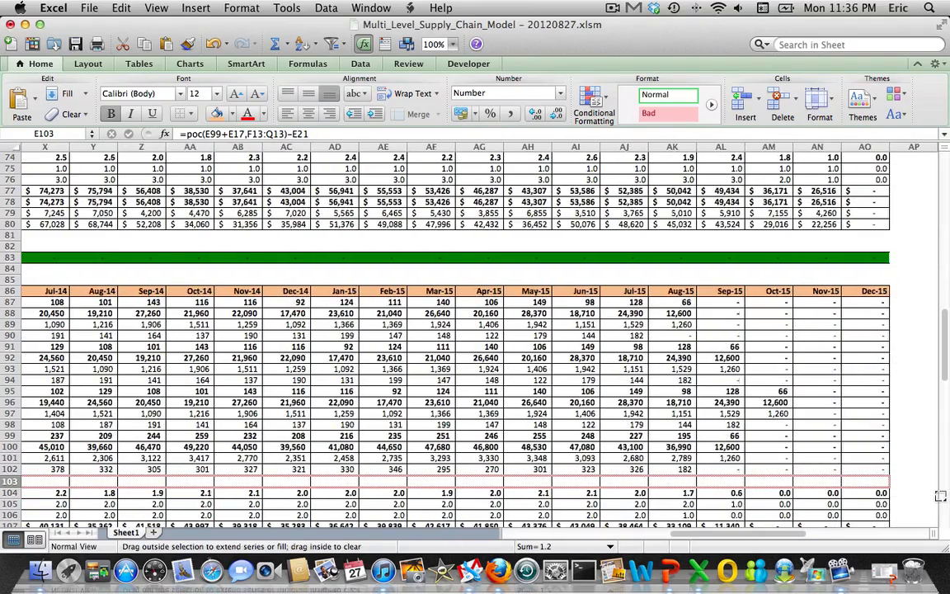
scroll(right, 3)
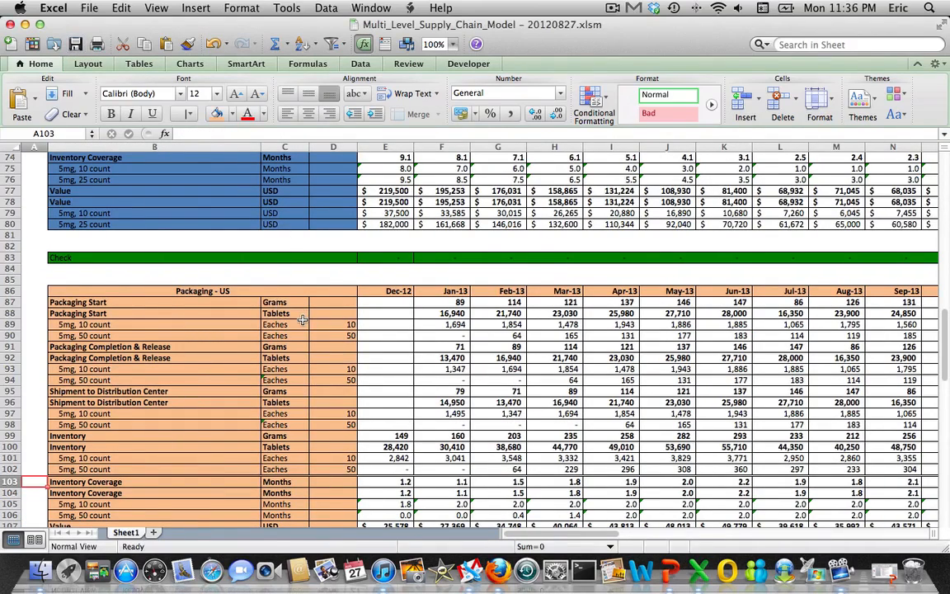
scroll(down, 3)
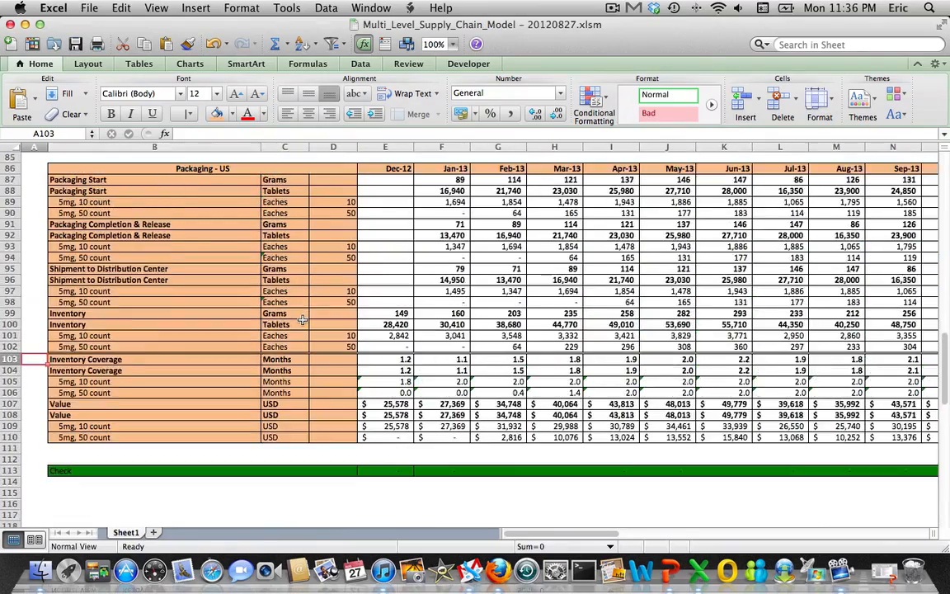
scroll(down, 3)
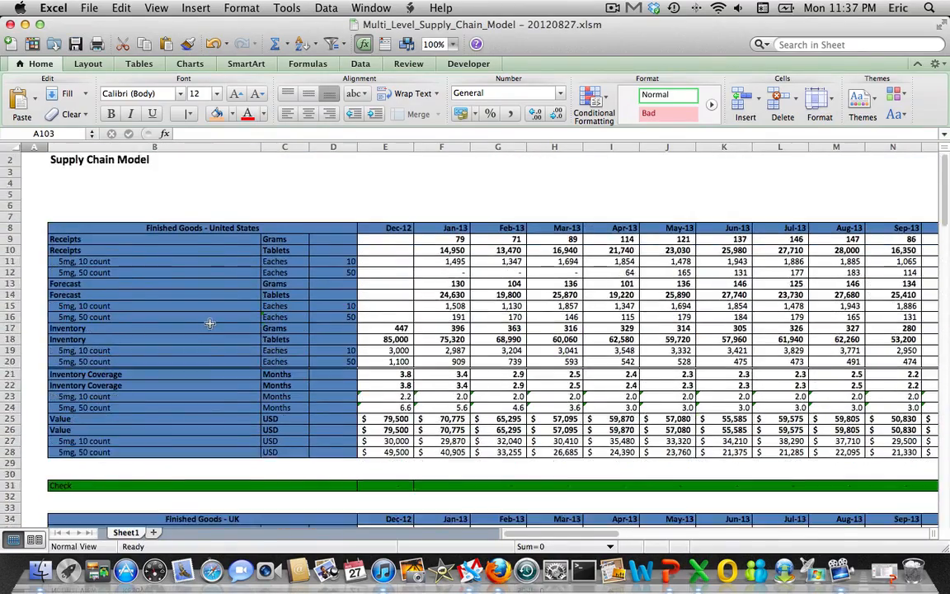
scroll(down, 3)
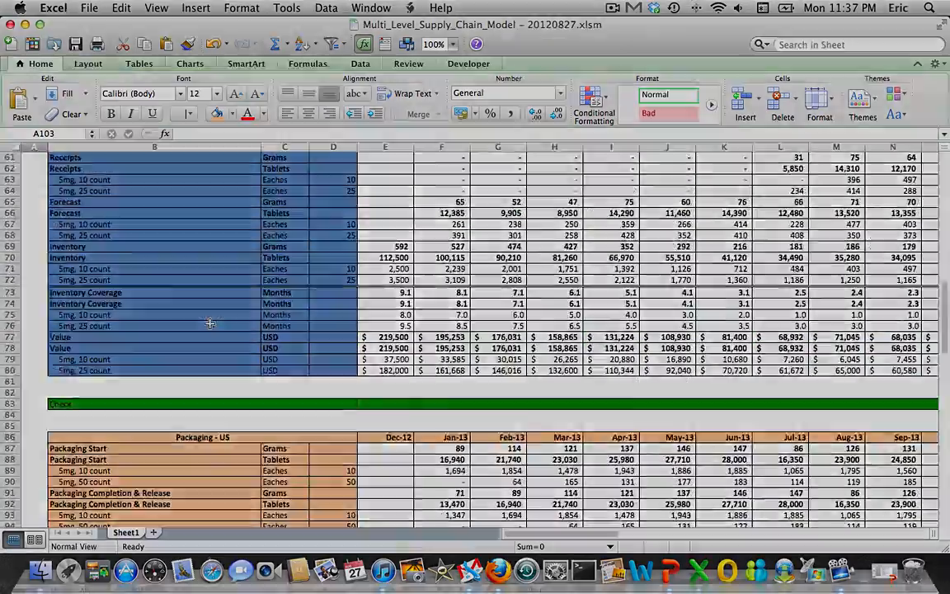